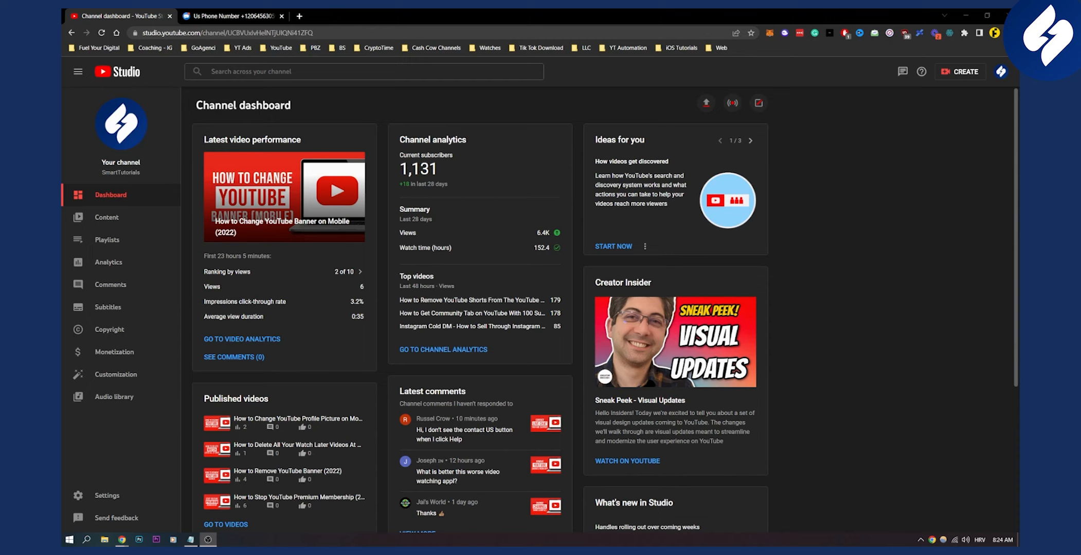
mouse_move(830, 221)
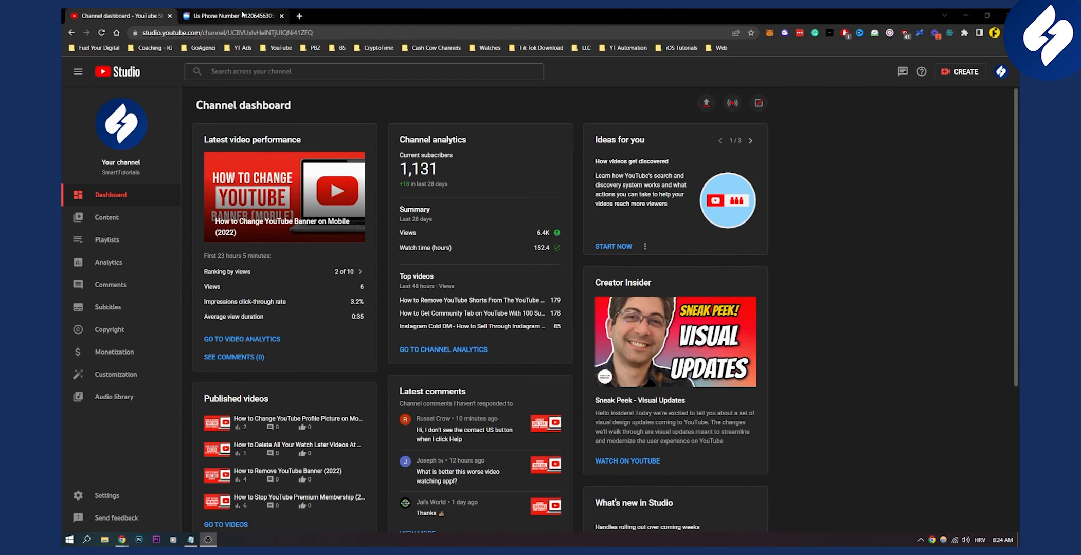
left_click(228, 16)
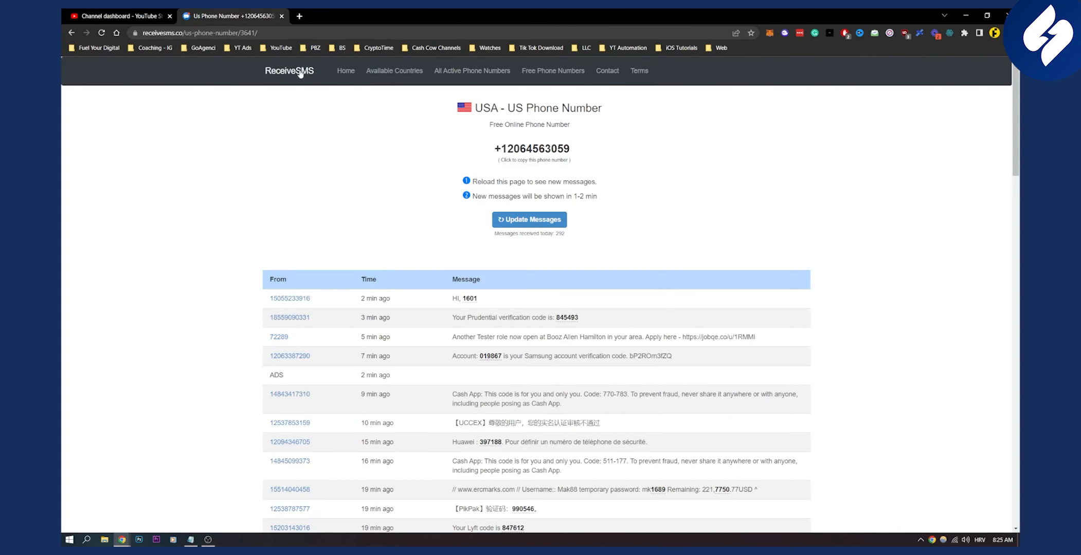
mouse_move(289, 86)
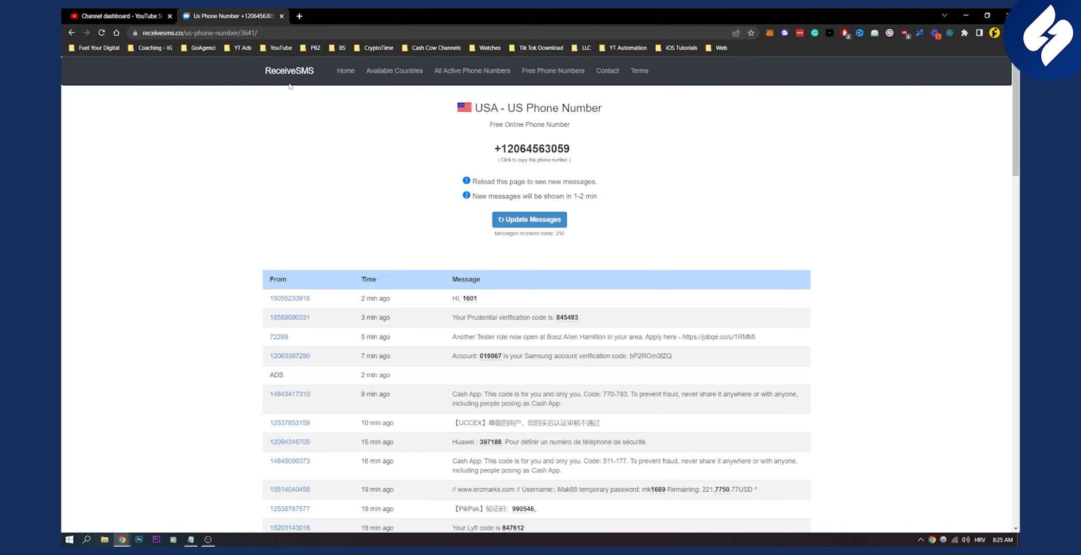
mouse_move(316, 104)
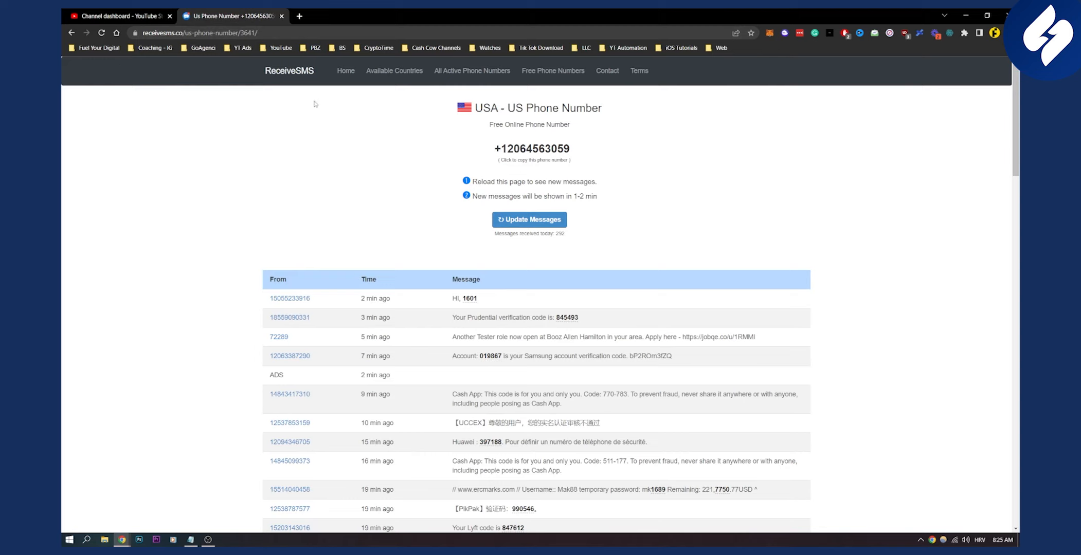
mouse_move(467, 138)
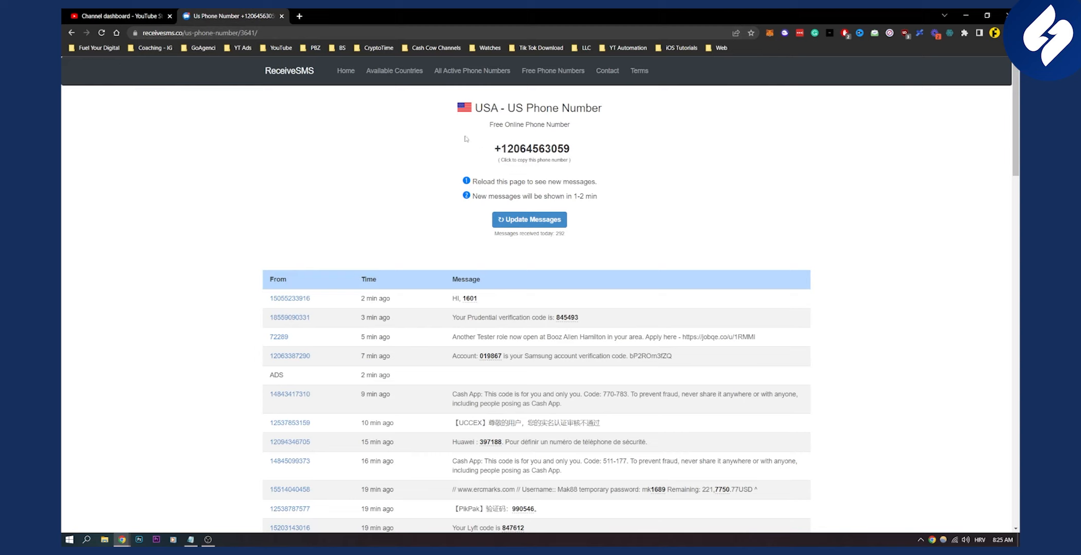
mouse_move(511, 155)
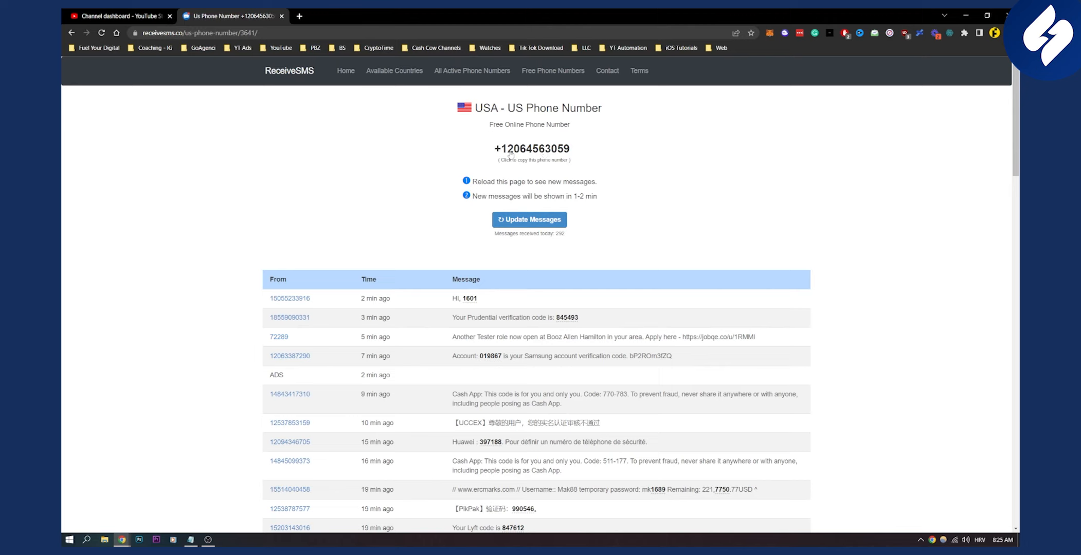
mouse_move(526, 155)
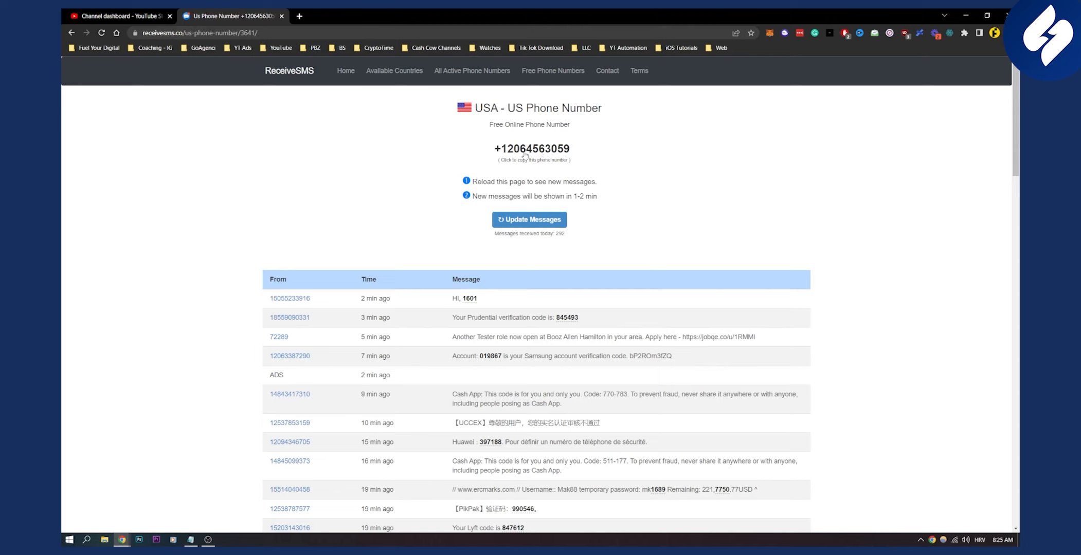
mouse_move(596, 142)
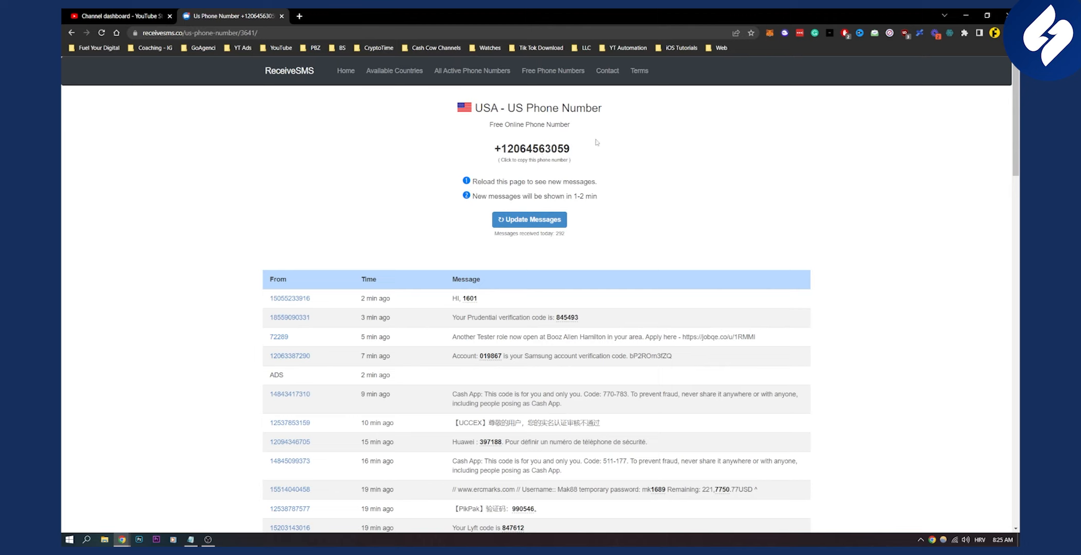
Show Settings > Channel > Feature eligibility with Standard features expanded and Enabled, then return to ReceiveSMS.
left_click(118, 15)
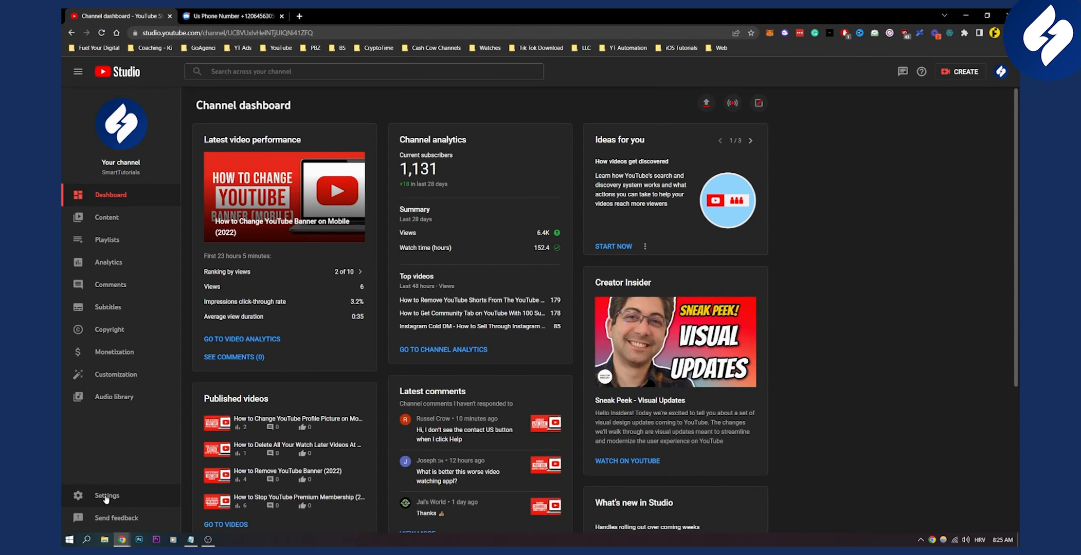
left_click(106, 495)
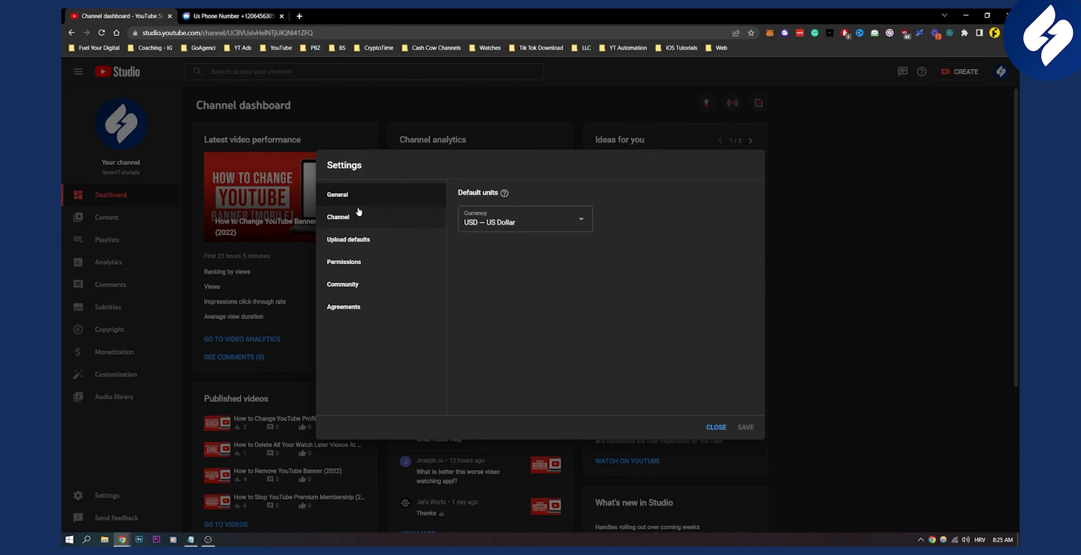
left_click(338, 217)
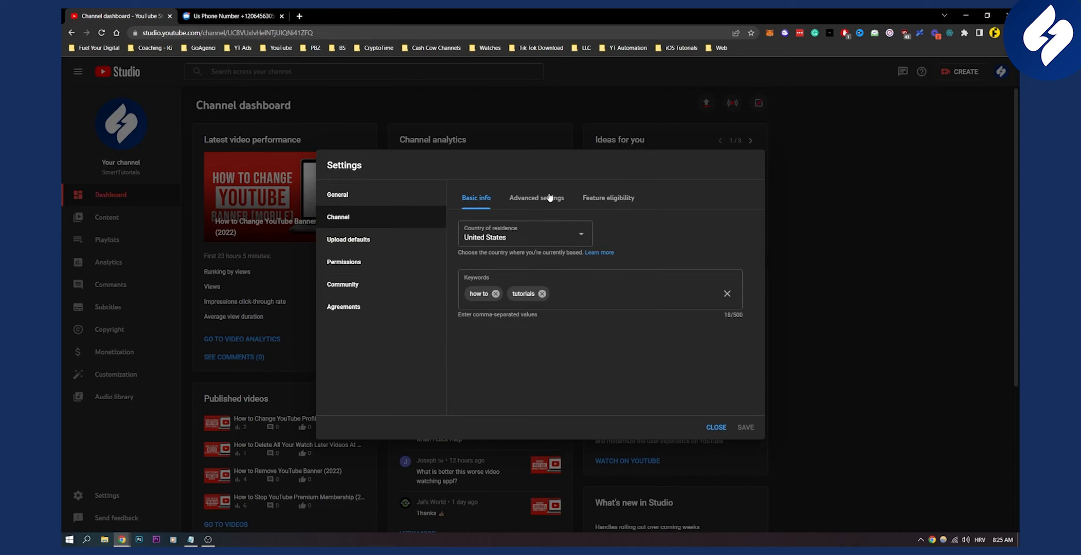
left_click(607, 198)
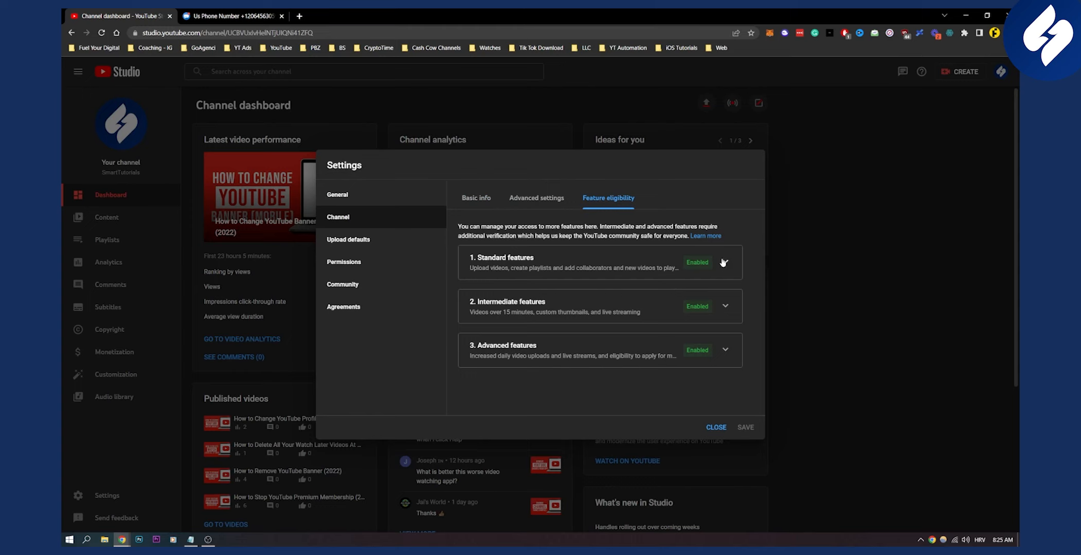
left_click(724, 263)
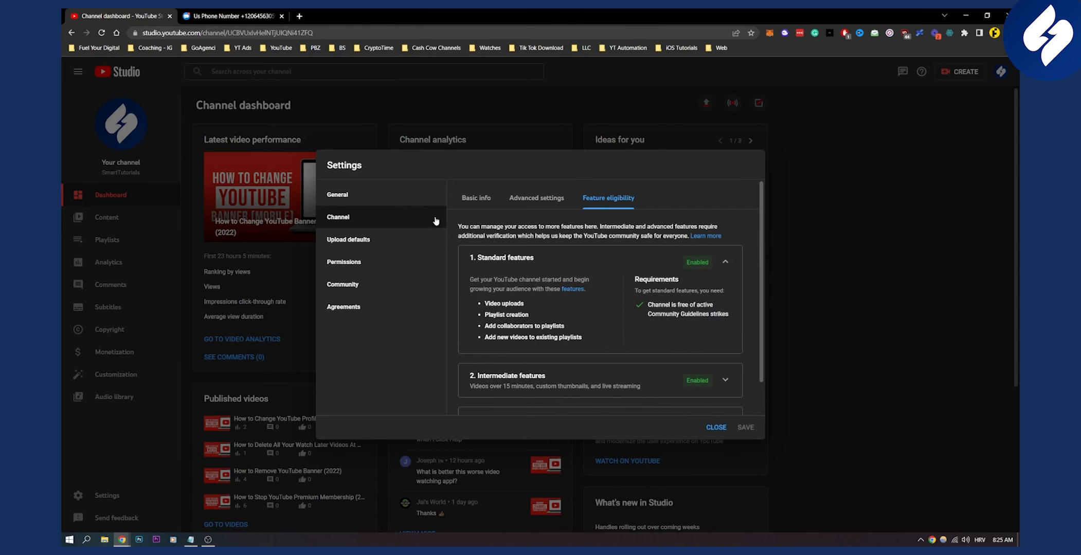
mouse_move(435, 245)
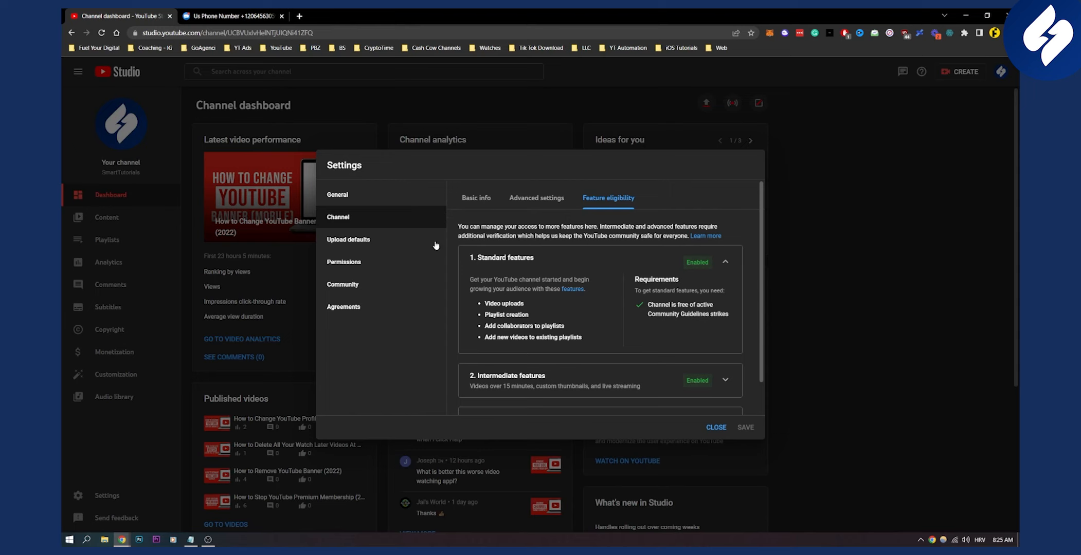
mouse_move(487, 204)
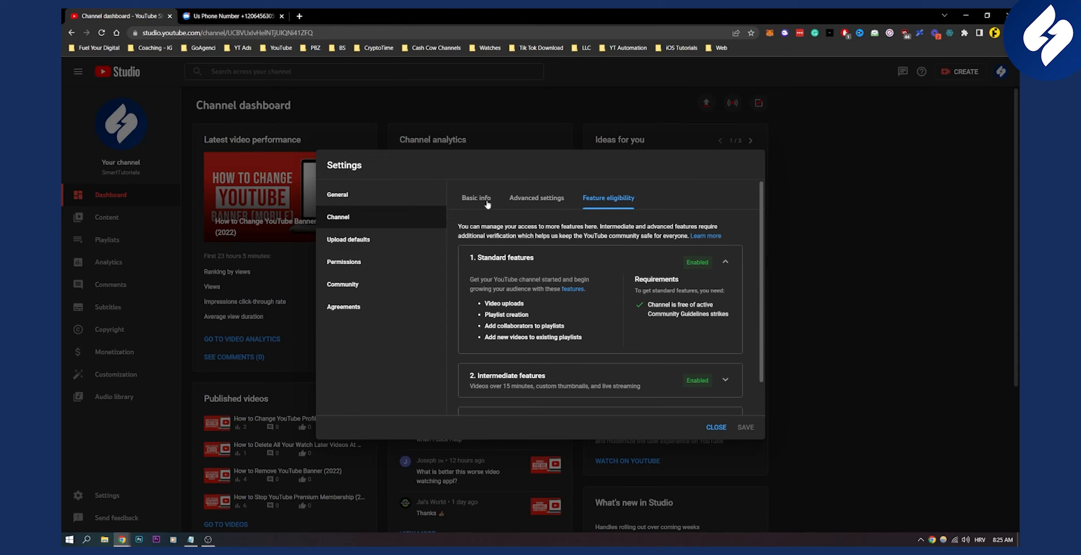
left_click(231, 16)
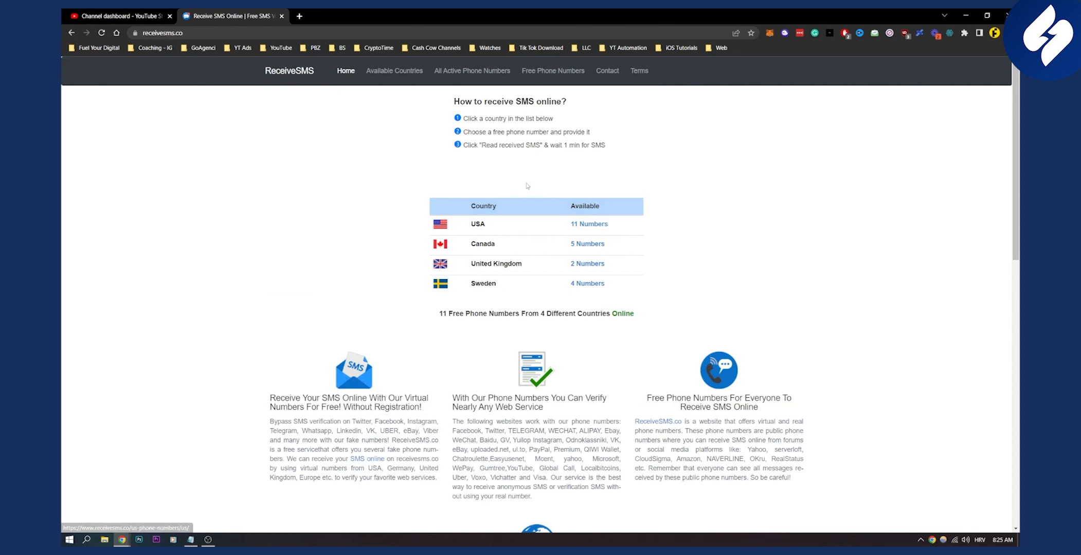
mouse_move(482, 225)
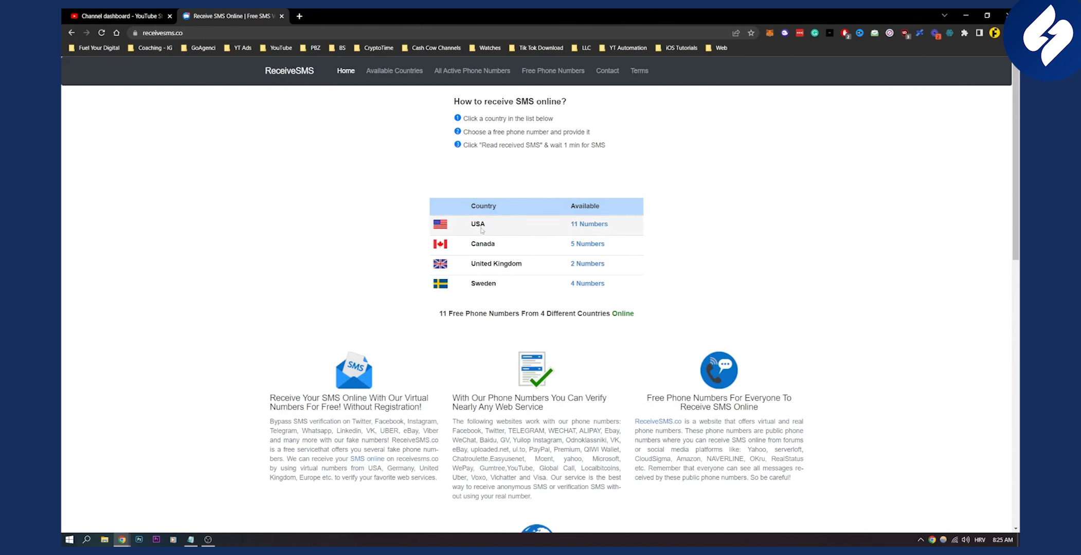
mouse_move(478, 224)
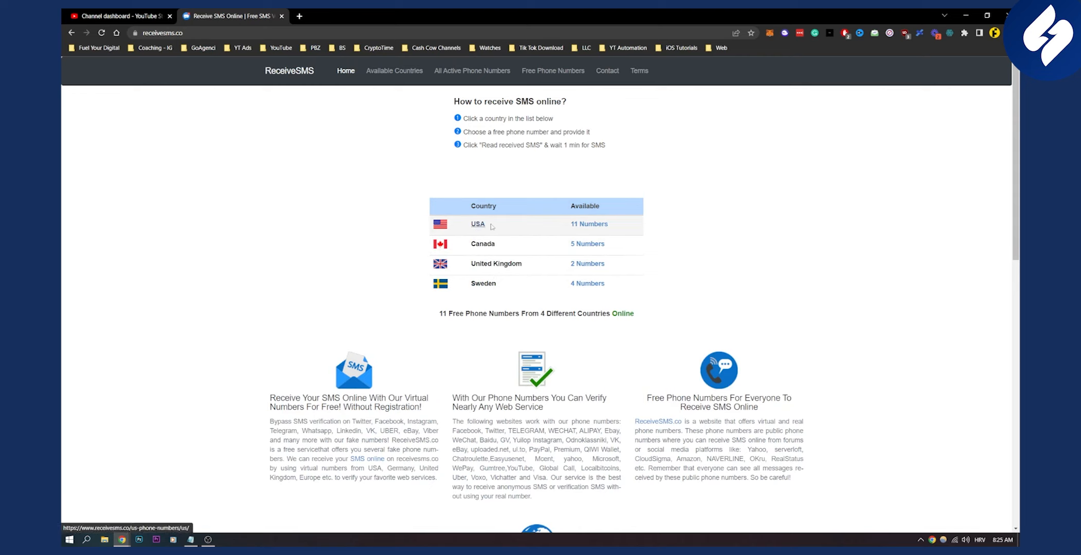
mouse_move(623, 229)
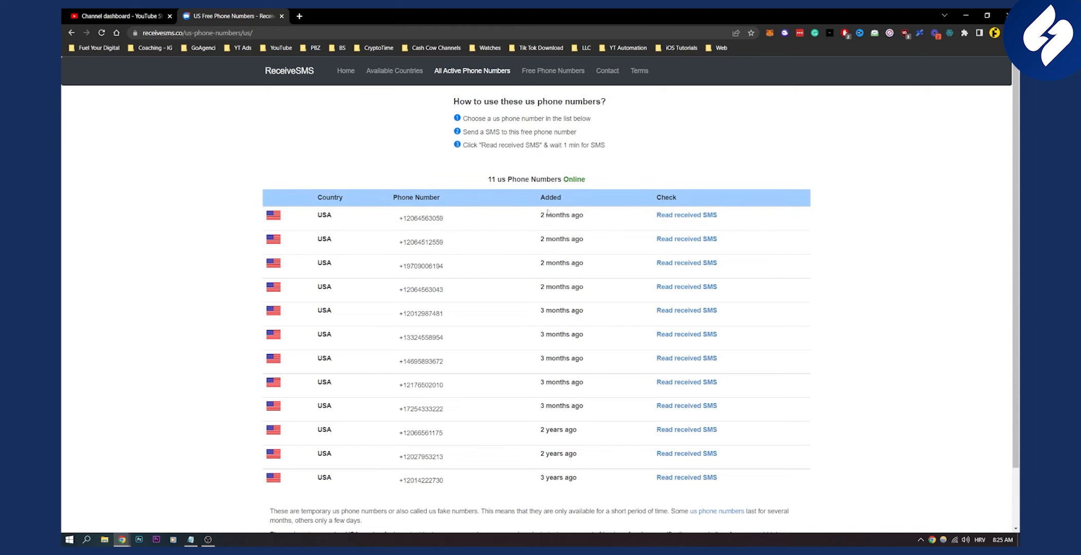
left_click(686, 215)
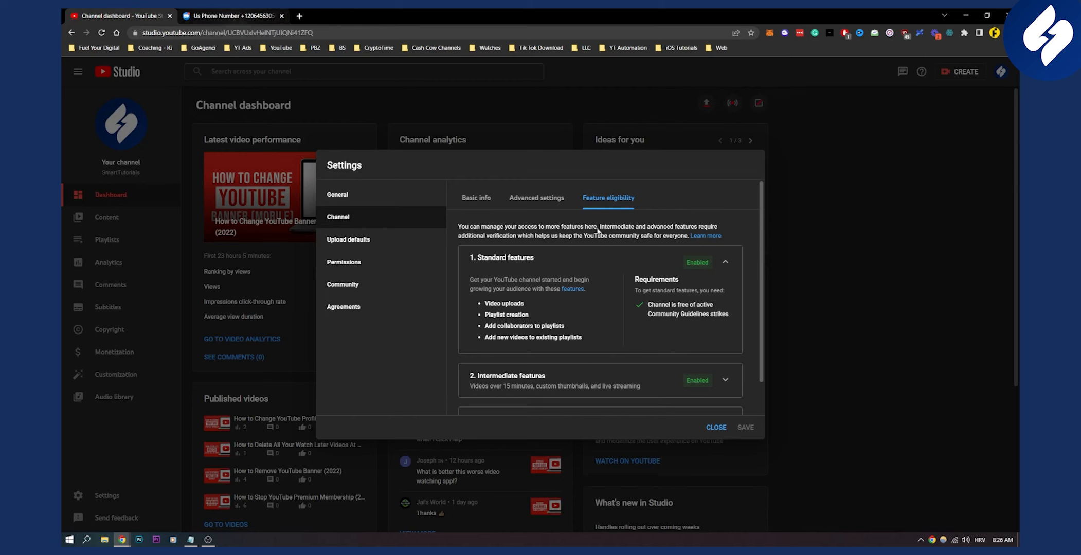
left_click(231, 16)
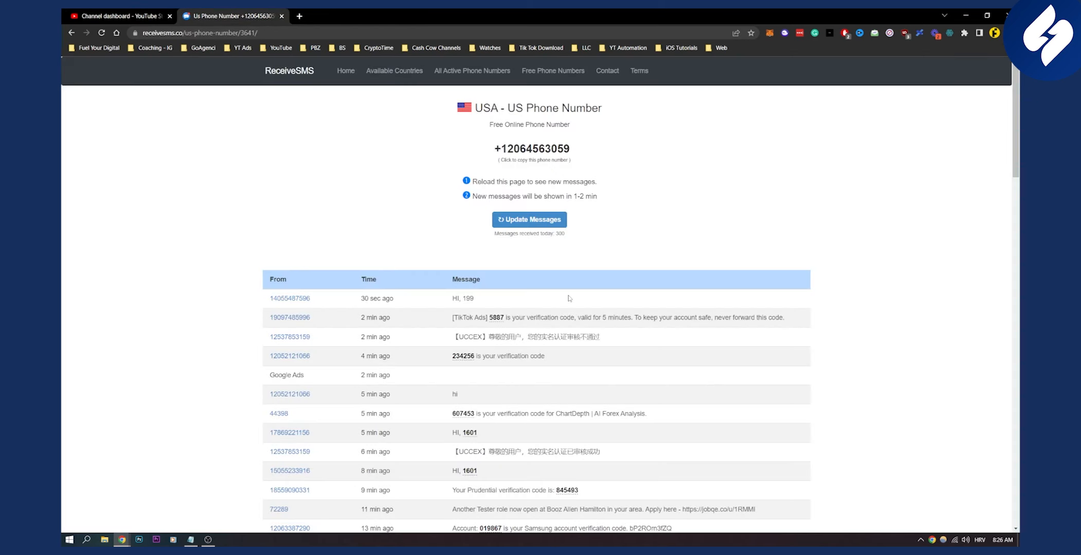
mouse_move(407, 249)
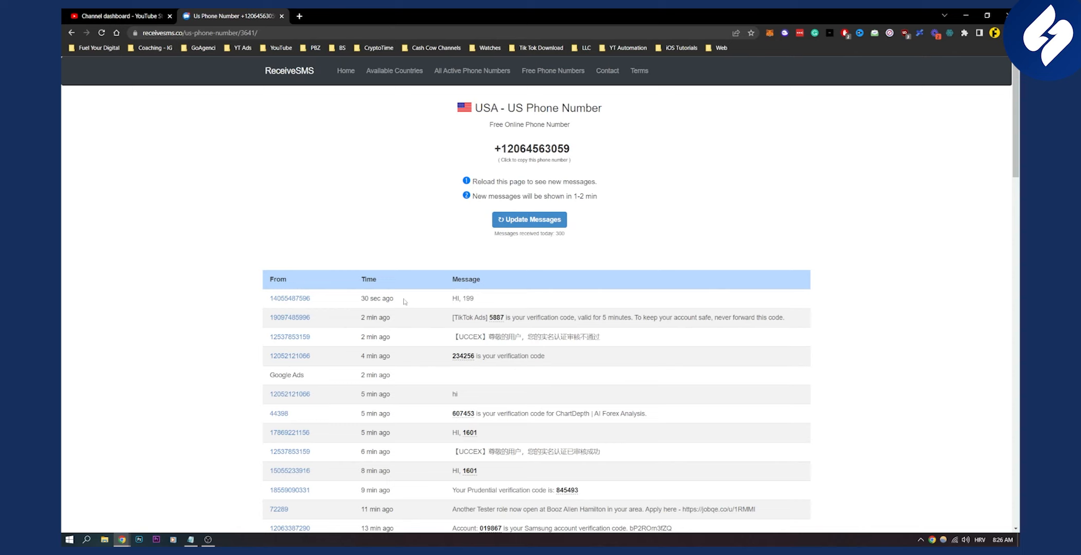
mouse_move(403, 304)
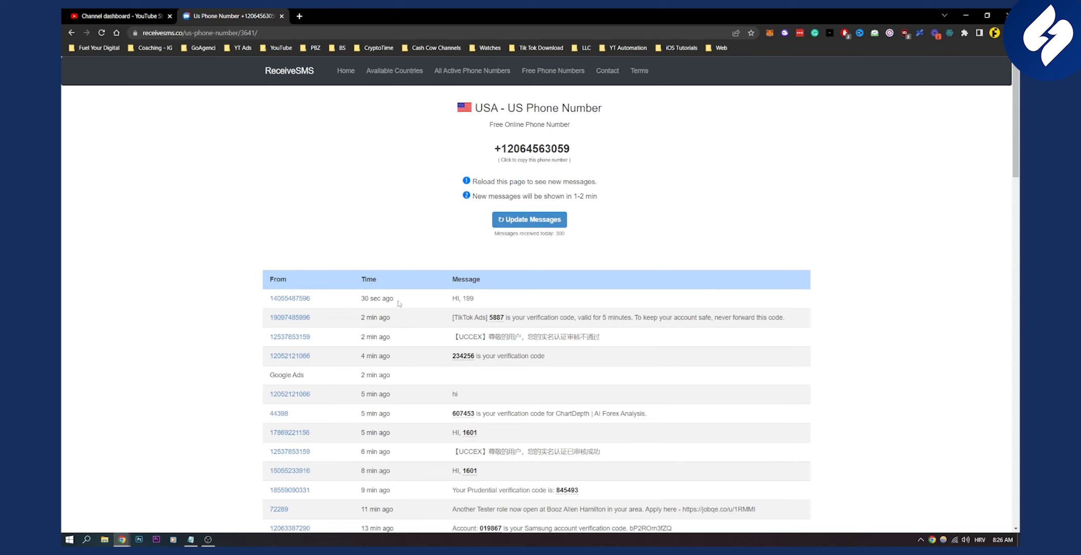
double_click(376, 298)
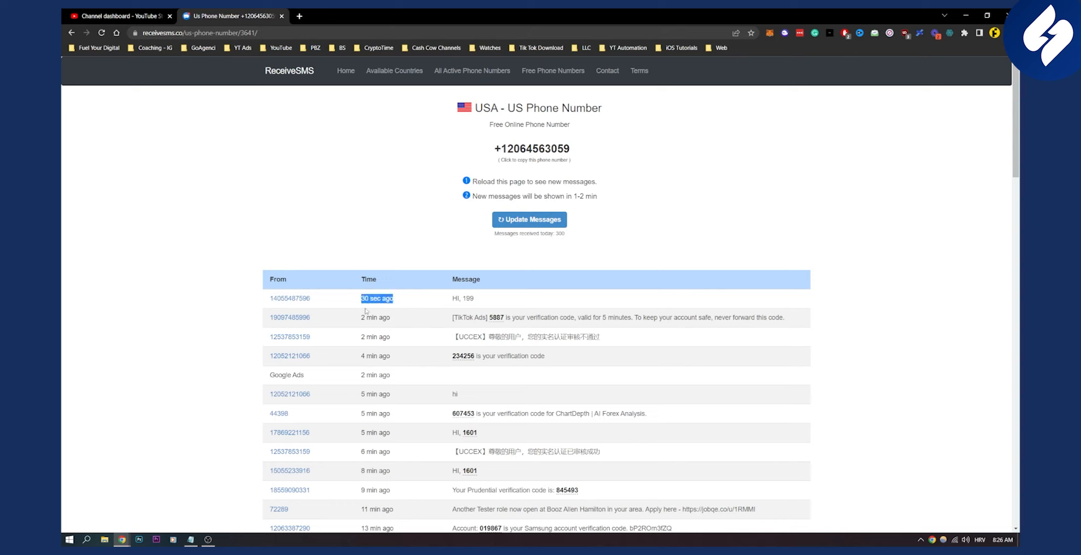
mouse_move(425, 334)
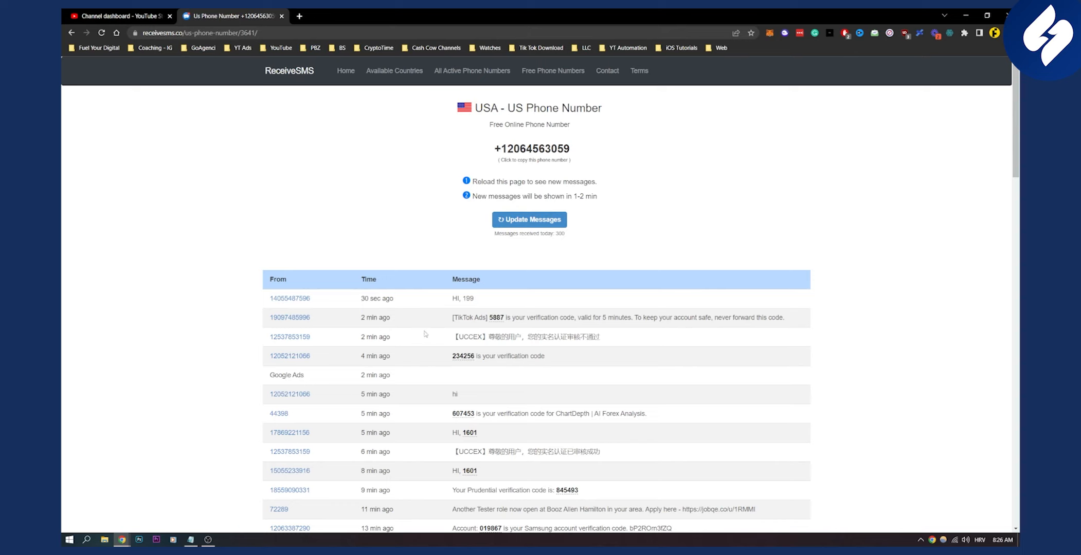
mouse_move(697, 215)
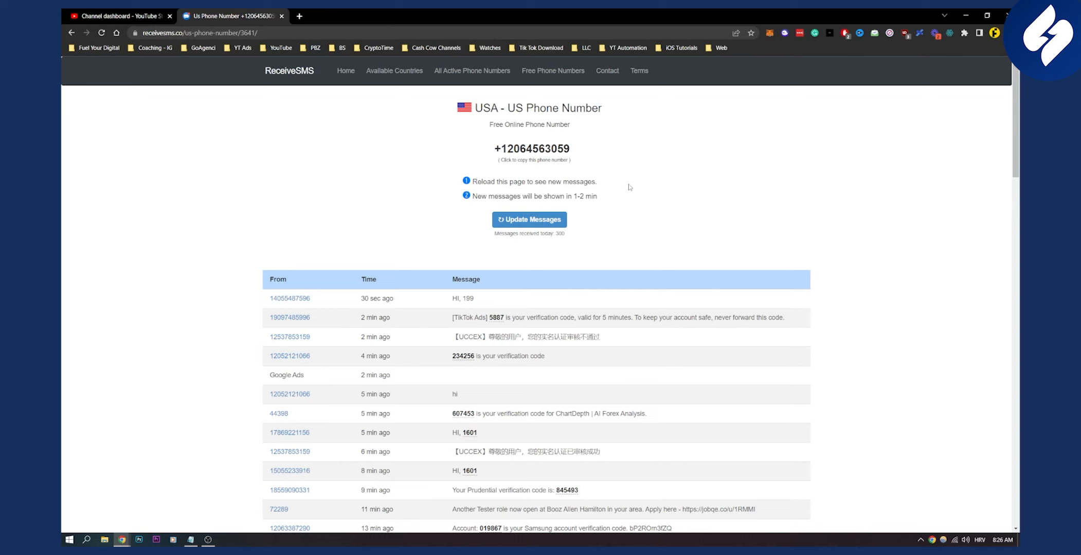
mouse_move(591, 136)
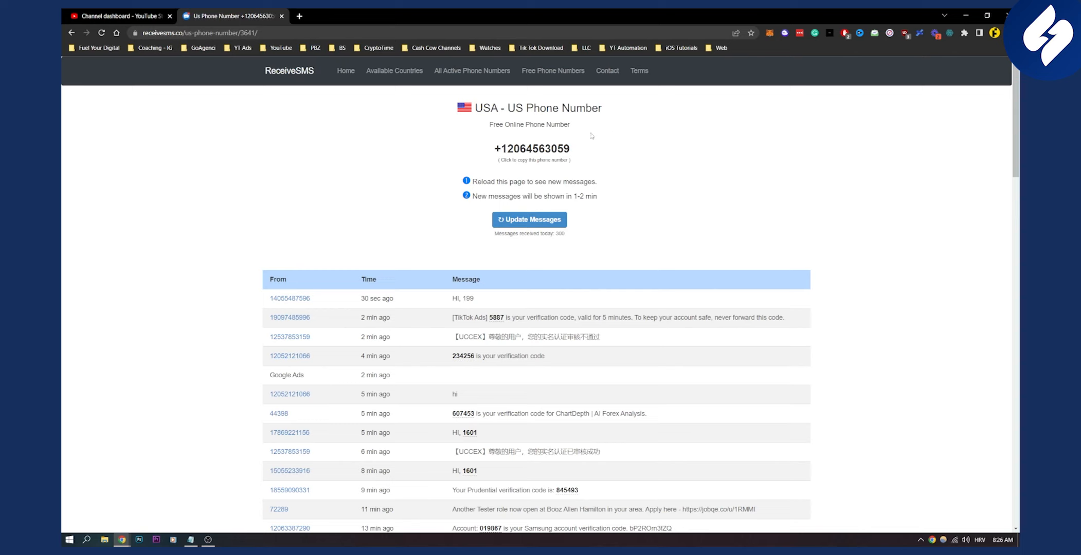
mouse_move(787, 170)
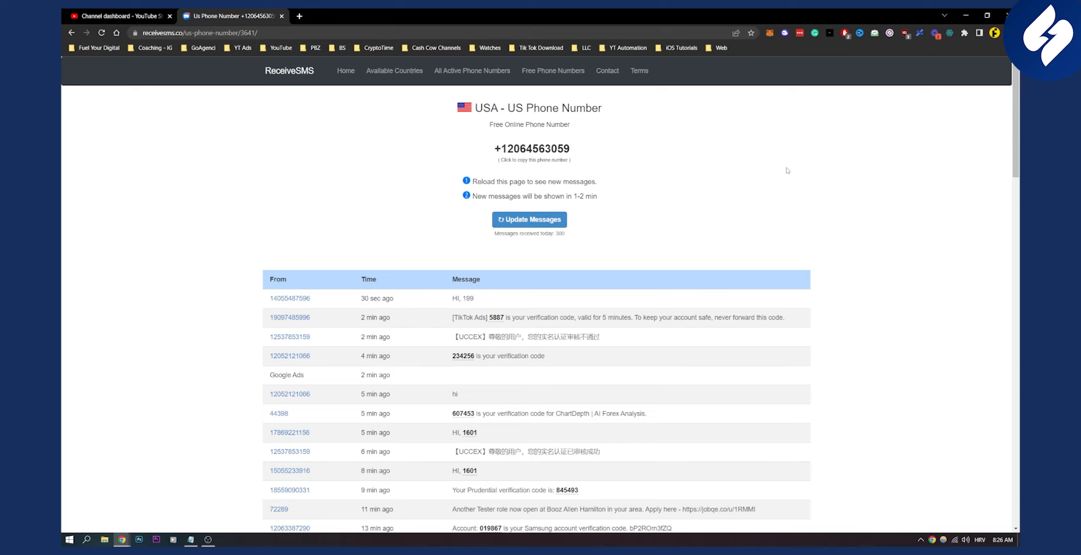